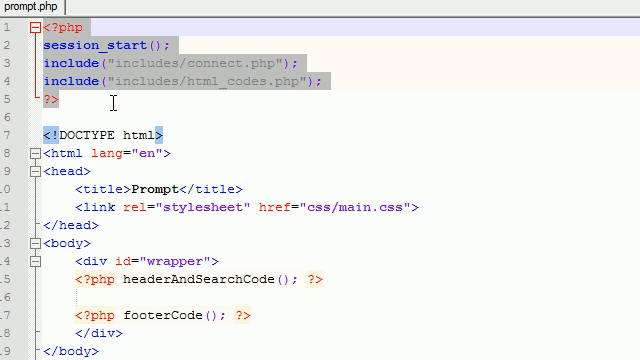
# Insert blank lines inside the wrapper div between the headerAndSearchCode call and the footer call.
pyautogui.click(68, 100)
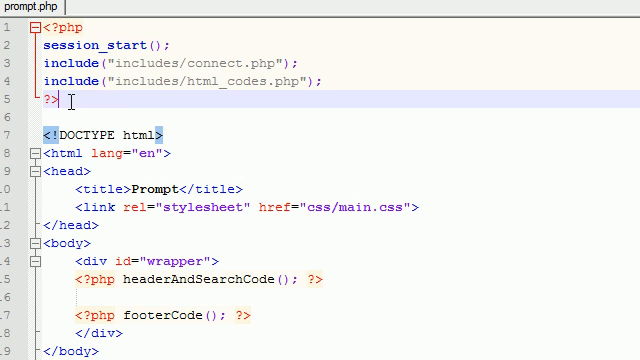
pyautogui.scroll(-3)
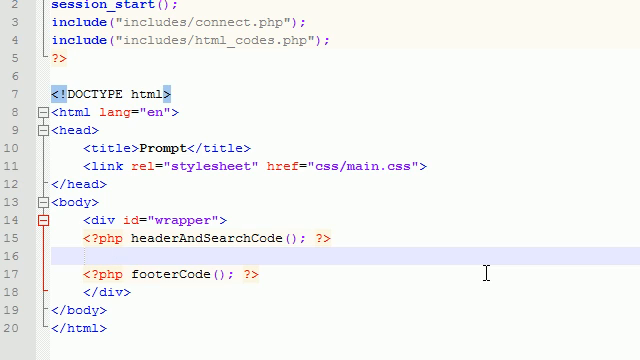
pyautogui.press('enter')
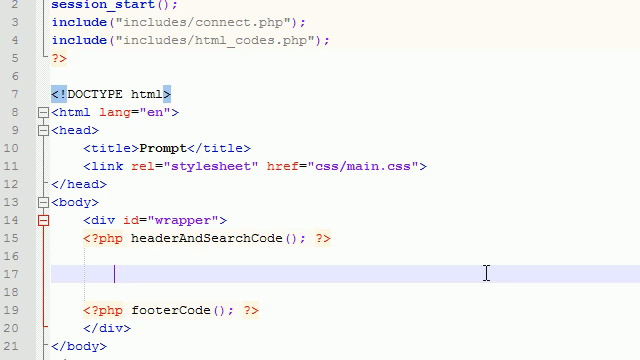
pyautogui.scroll(-3)
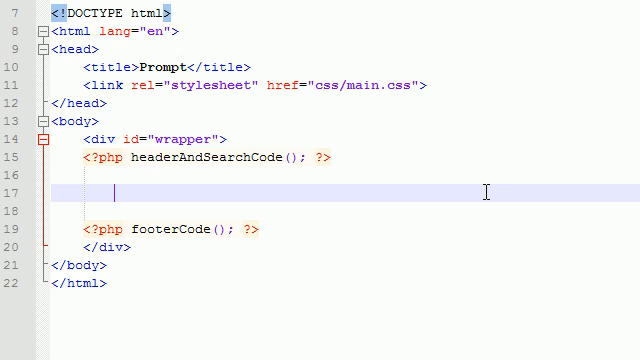
# Add <div id="outer"> with a nested <div id="inner"> inside the wrapper, leaving an empty line inside.
pyautogui.write('<>')
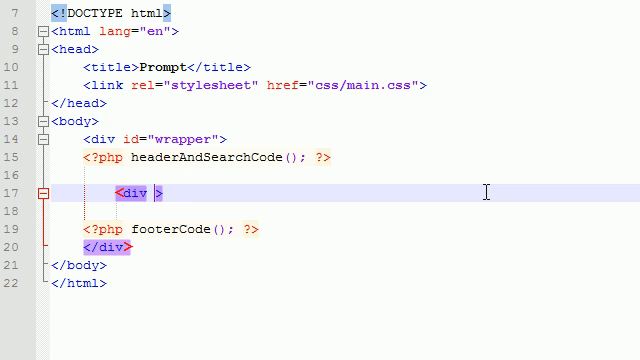
pyautogui.write('id=""')
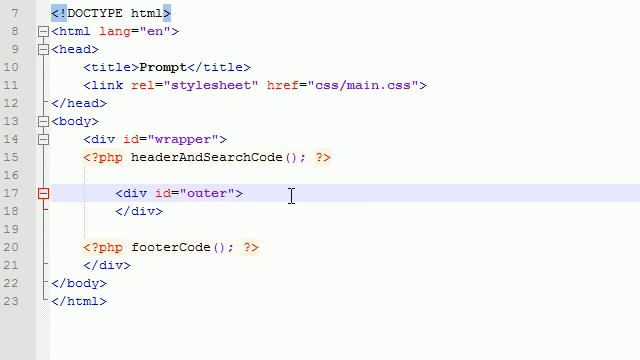
pyautogui.write('<div id="outer">')
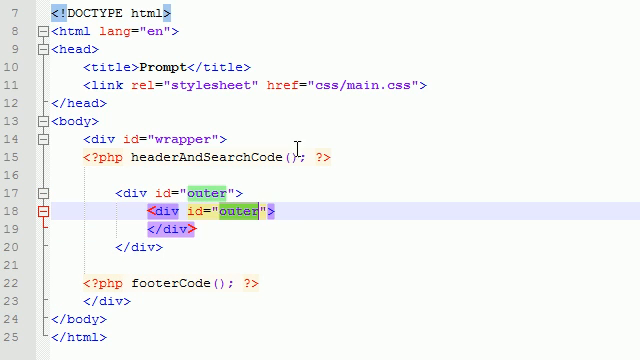
pyautogui.write('inn')
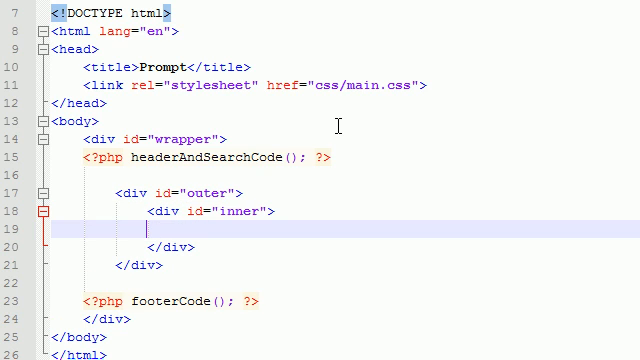
pyautogui.write('gsdfgsd')
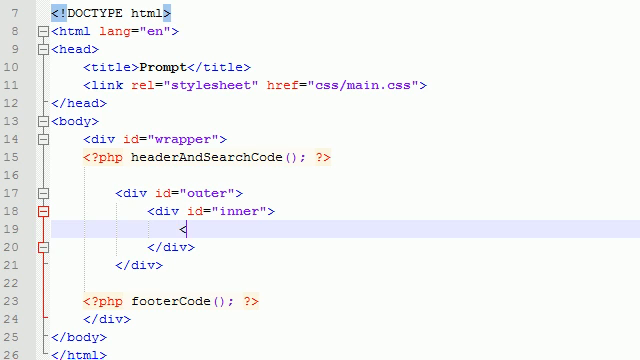
# Write <?php createMessage($x); ?> on the empty line inside the inner div.
pyautogui.write('?php')
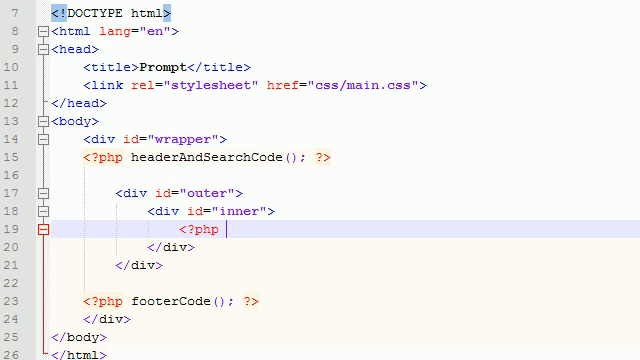
pyautogui.write('create')
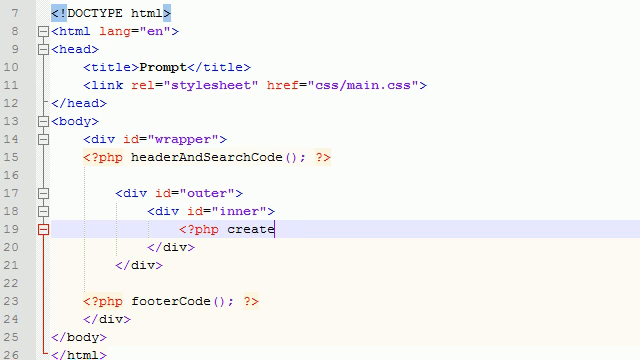
pyautogui.write('Message')
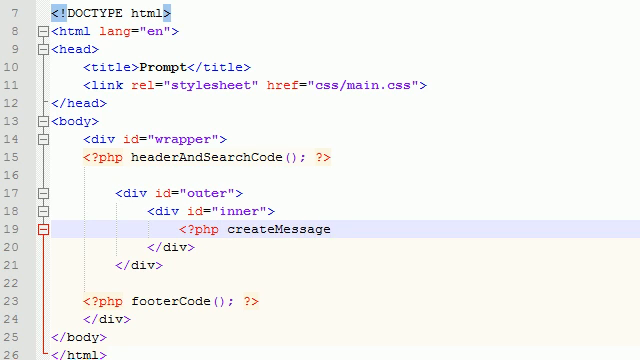
pyautogui.write('()')
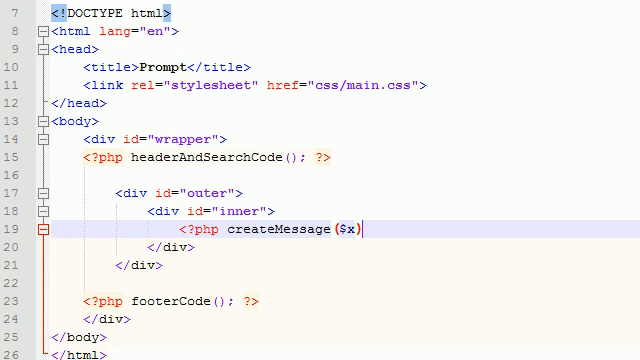
pyautogui.write(';')
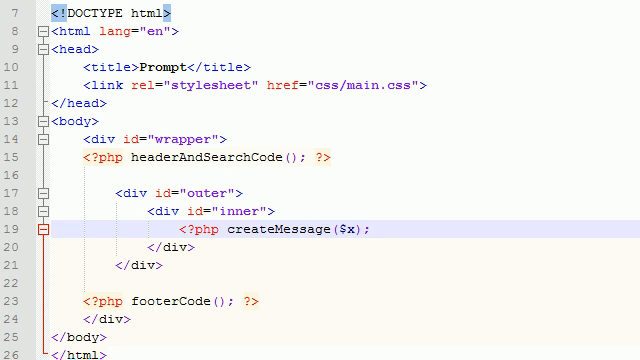
pyautogui.write('?>')
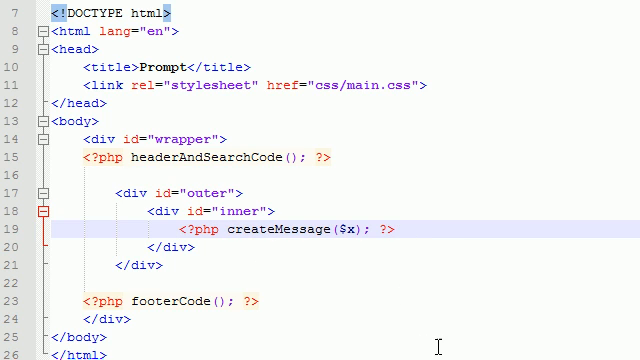
pyautogui.moveTo(216, 192)
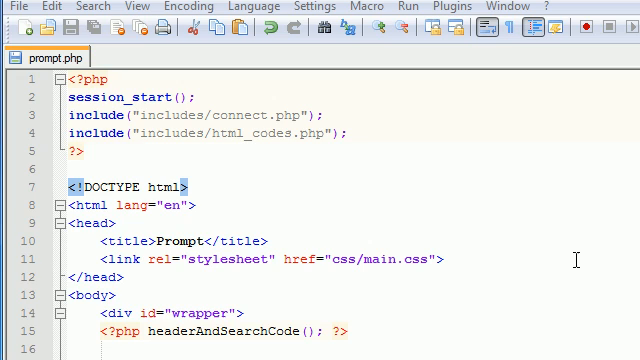
# Create a new blank document and save it as prompt.css.
pyautogui.click(30, 32)
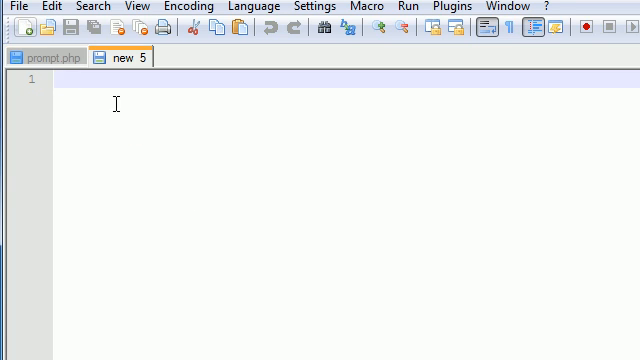
pyautogui.click(16, 6)
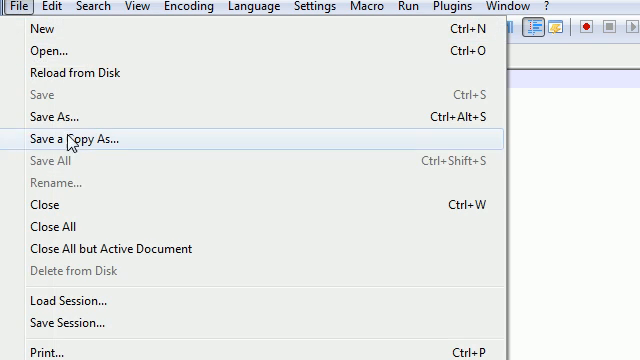
pyautogui.click(76, 138)
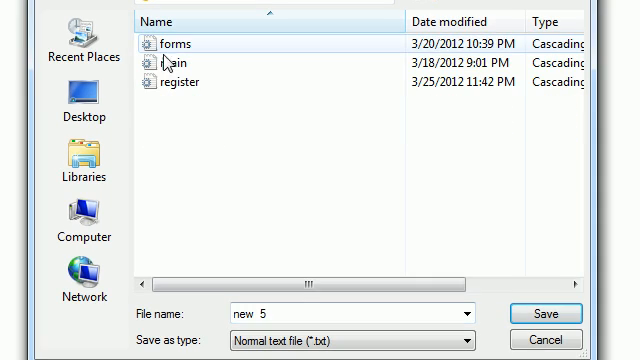
pyautogui.write('prompt.css')
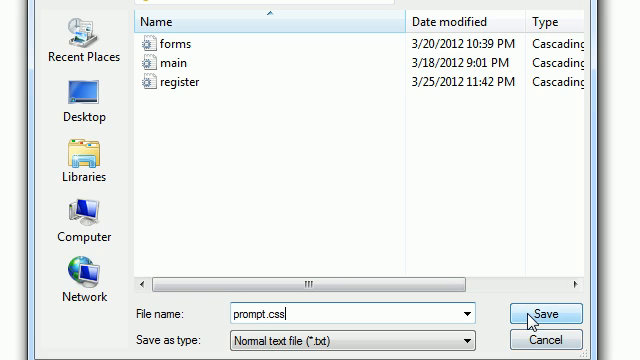
pyautogui.click(544, 314)
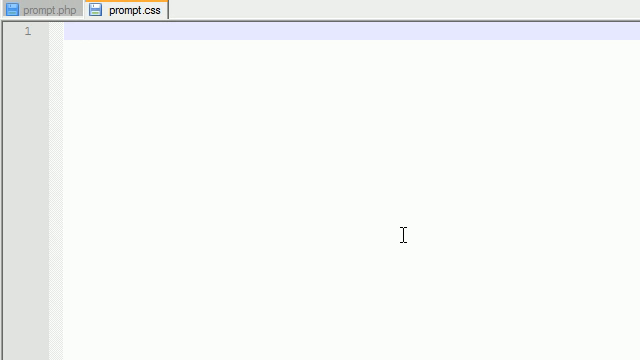
pyautogui.moveTo(400, 232)
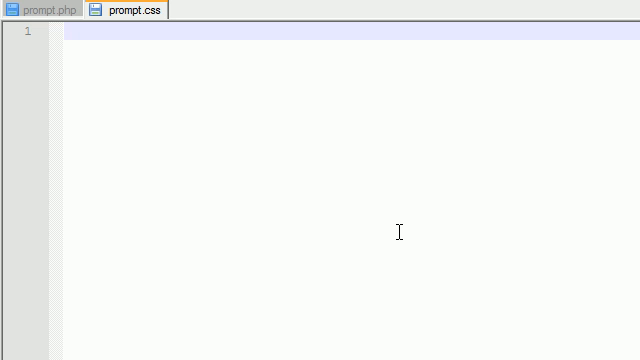
# Switch from prompt.php to the empty prompt.css stylesheet.
pyautogui.click(44, 10)
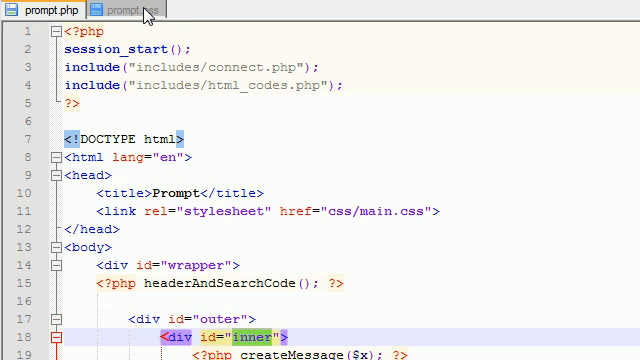
pyautogui.click(132, 12)
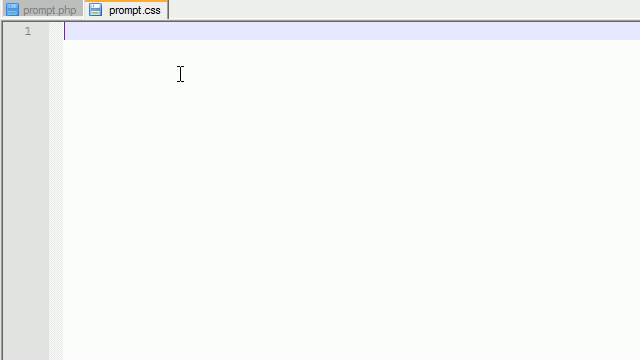
# Write an #outer rule with width:100% and text-align:center.
pyautogui.write('#outer')
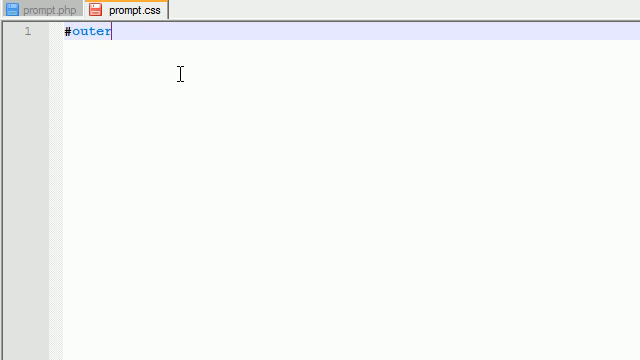
pyautogui.write('{')
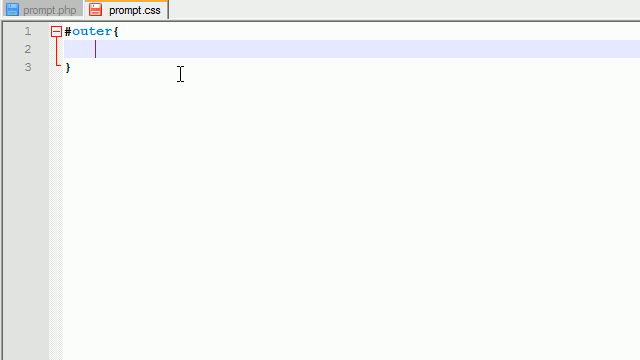
pyautogui.moveTo(164, 74)
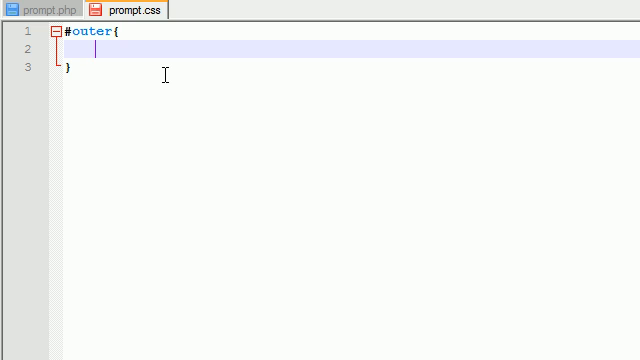
pyautogui.write('width:')
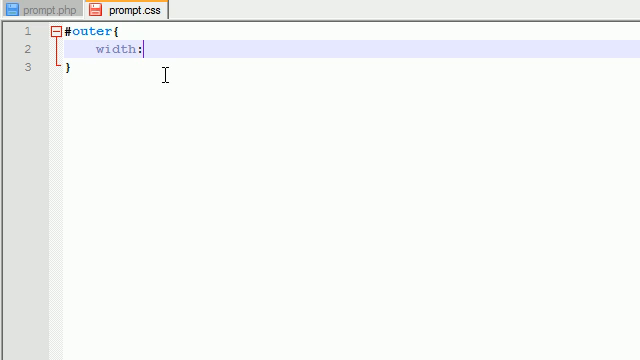
pyautogui.write('100%')
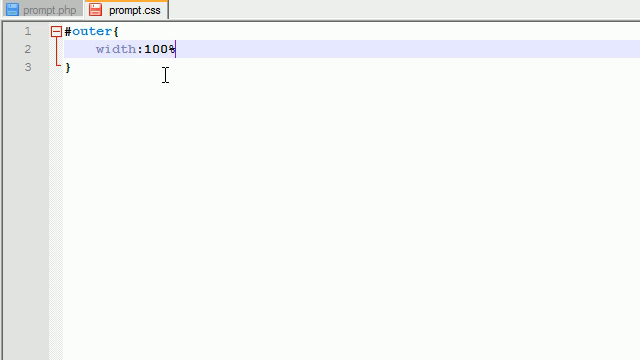
pyautogui.write(';')
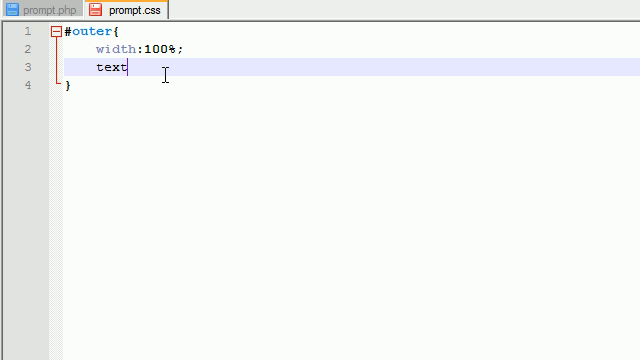
pyautogui.write('-align:ce')
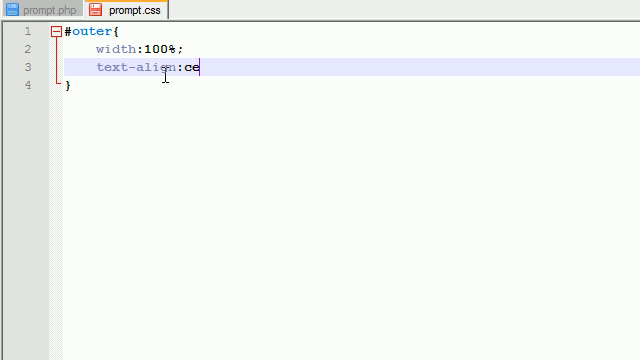
pyautogui.write('nter;')
pyautogui.write('#inner{')
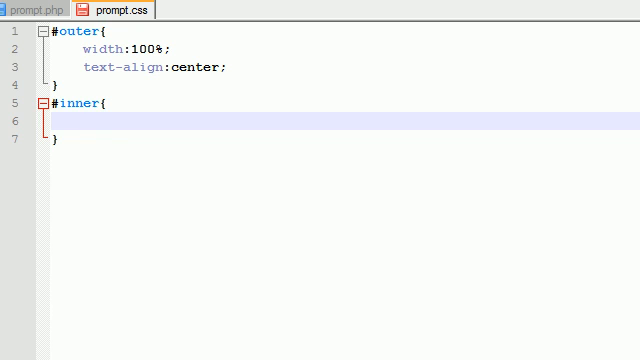
# Give #inner display:inline-block, border:1px solid gray and width:600px.
pyautogui.write('display')
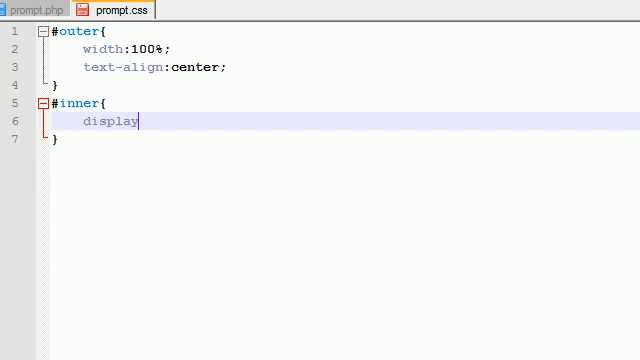
pyautogui.write(':inline')
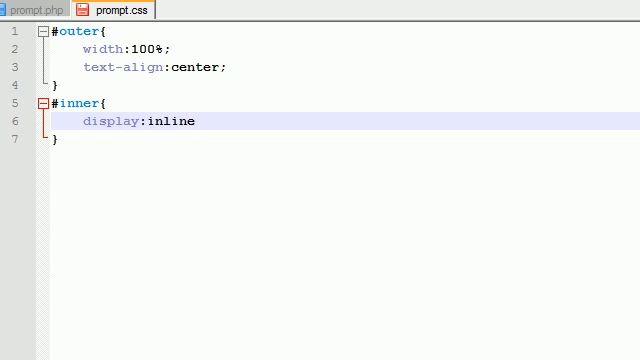
pyautogui.write('-block')
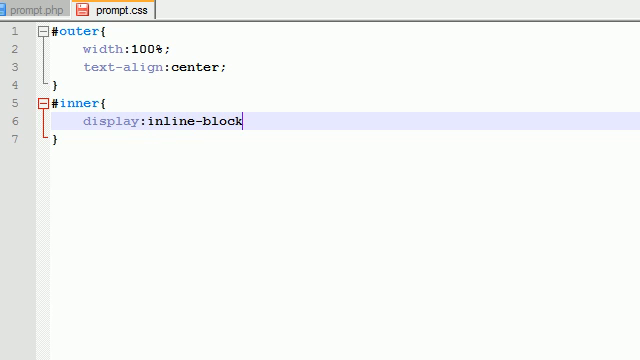
pyautogui.write(';')
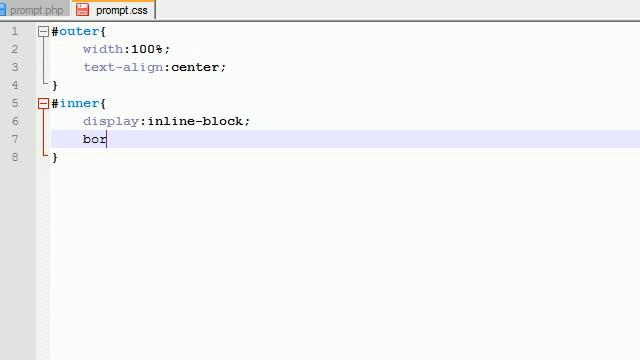
pyautogui.write('der:')
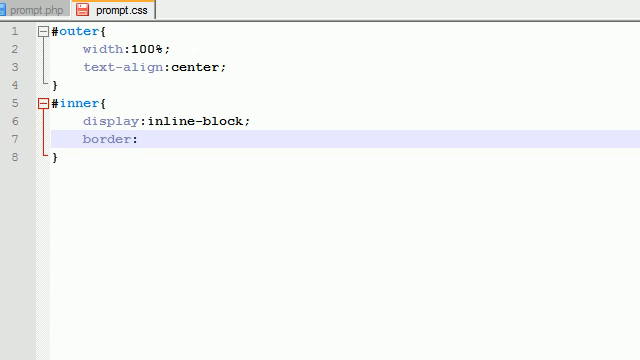
pyautogui.write('1px soli')
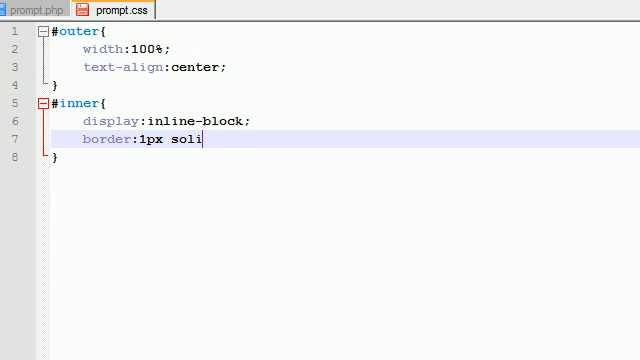
pyautogui.write('d gray;')
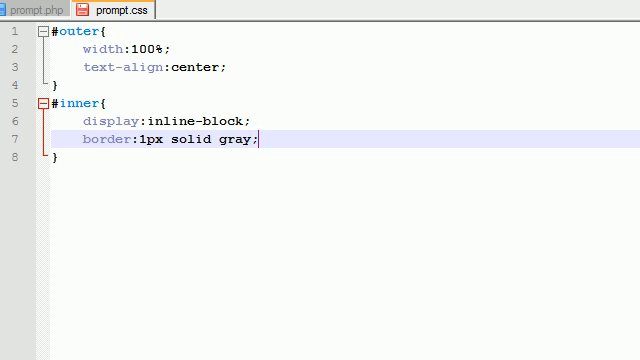
pyautogui.write('widt')
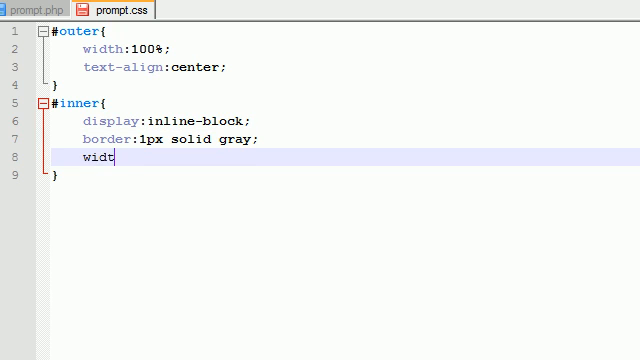
pyautogui.write('h')
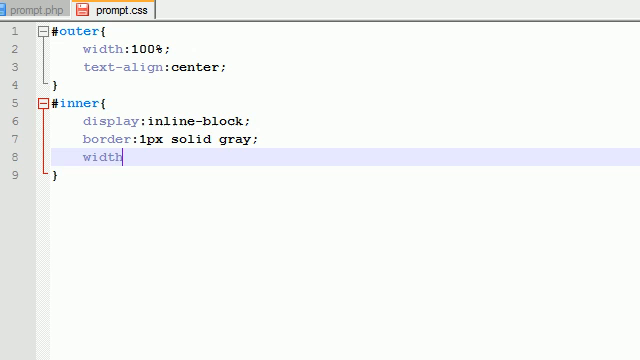
pyautogui.write(':600')
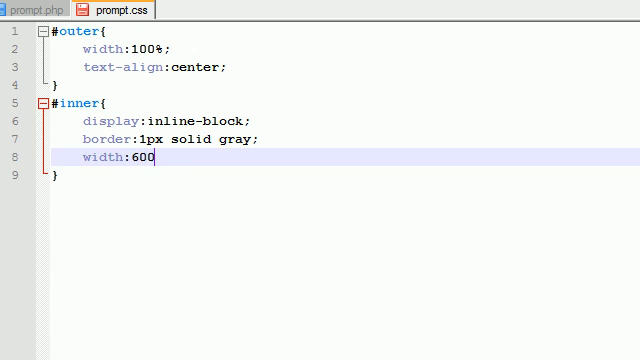
pyautogui.write('px;')
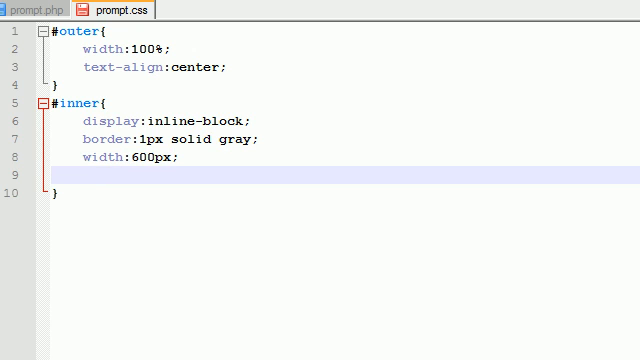
# Add padding:10px and margin:10px auto to #inner, starting the next property.
pyautogui.write('paddi')
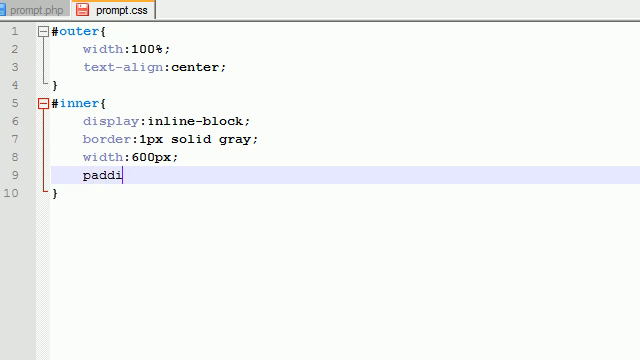
pyautogui.write('ng:10')
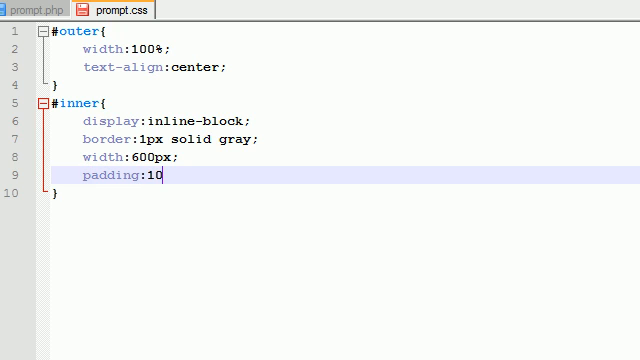
pyautogui.write('px;')
pyautogui.write('margin')
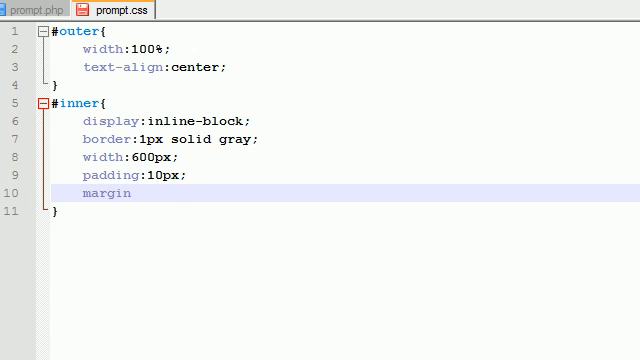
pyautogui.write(':')
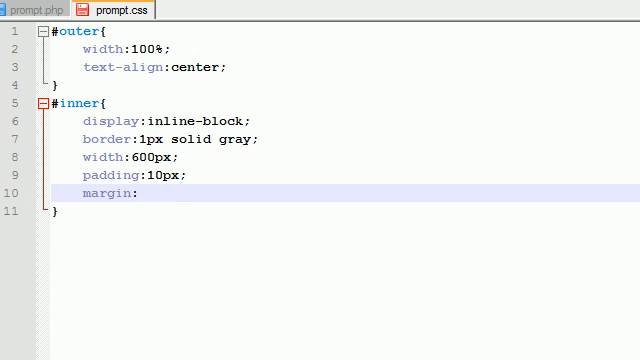
pyautogui.write('10px auto;')
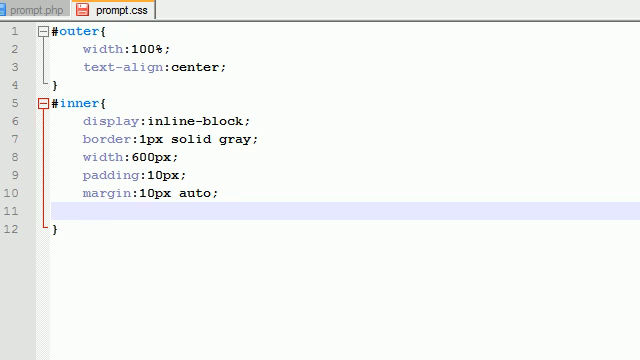
pyautogui.write('bg')
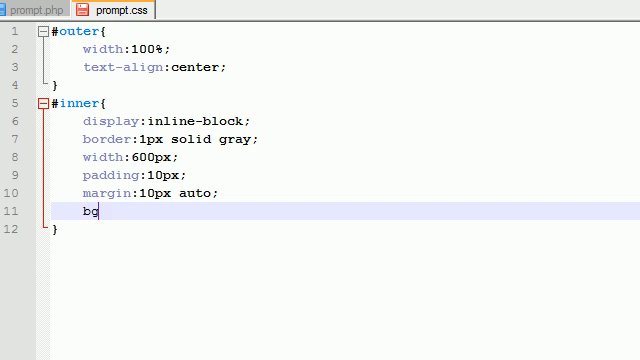
# Give #inner border-radius:7px with -moz- and -webkit- prefixed copies.
pyautogui.write('border')
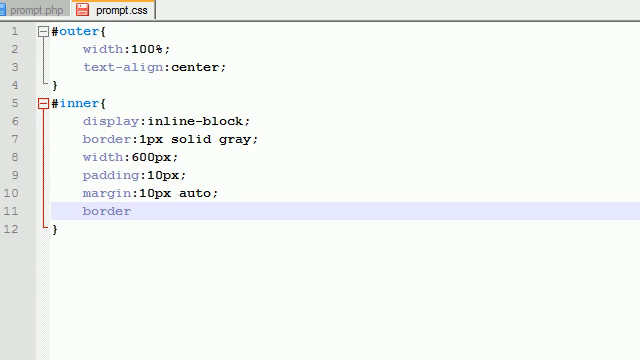
pyautogui.write('-radi')
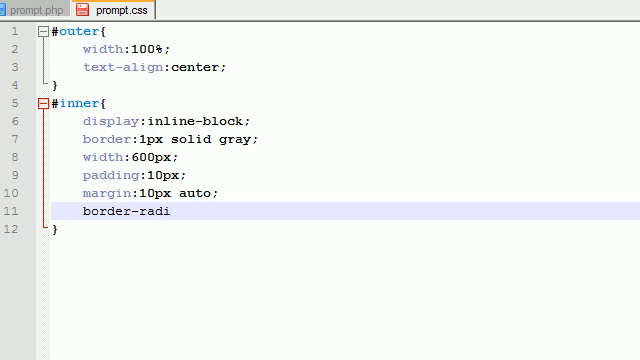
pyautogui.write('us')
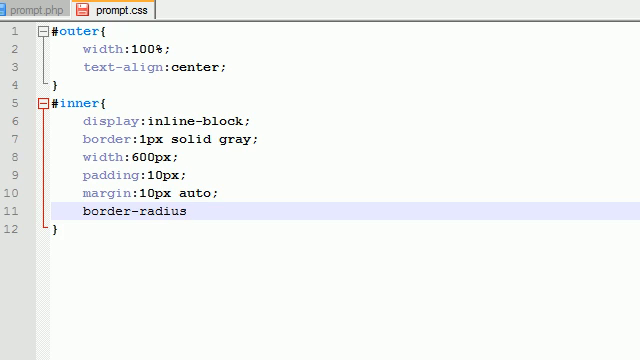
pyautogui.write(':')
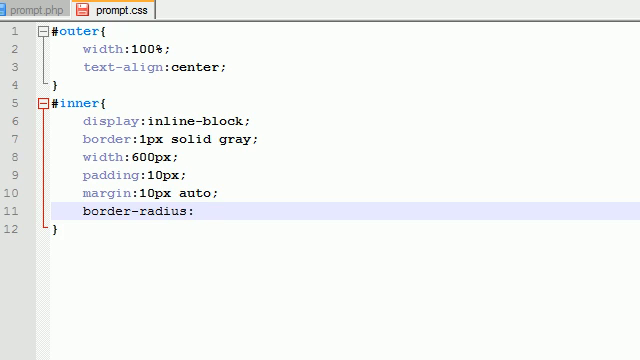
pyautogui.write('7px;')
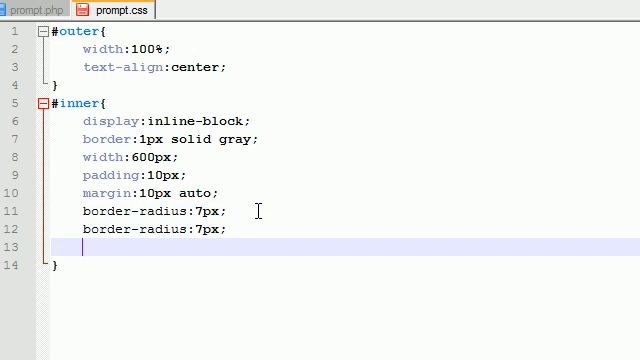
pyautogui.write('border-radius:7px;')
pyautogui.click(344, 228)
pyautogui.write('-moz')
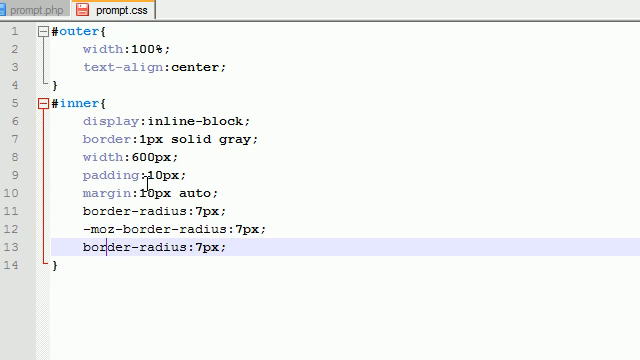
pyautogui.write('--')
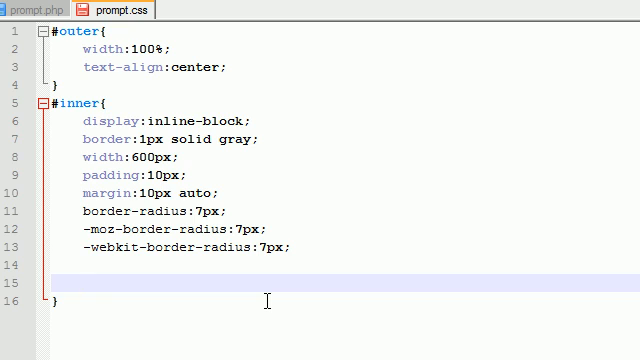
# Give #inner box-shadow:5px 5px 15px #A0A0A0 with -moz- and -webkit- prefixed copies.
pyautogui.write('box-sha')
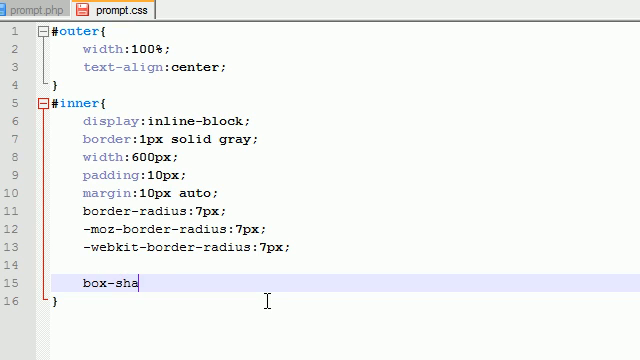
pyautogui.write('dow')
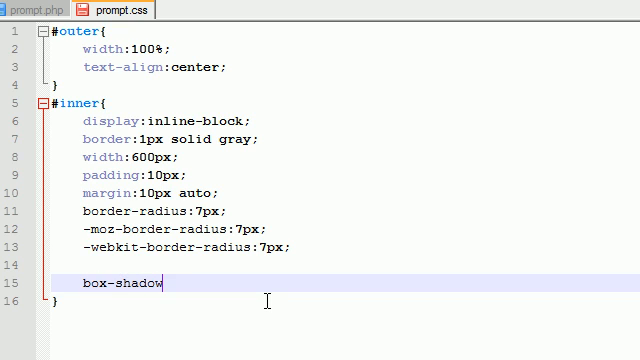
pyautogui.write(':5')
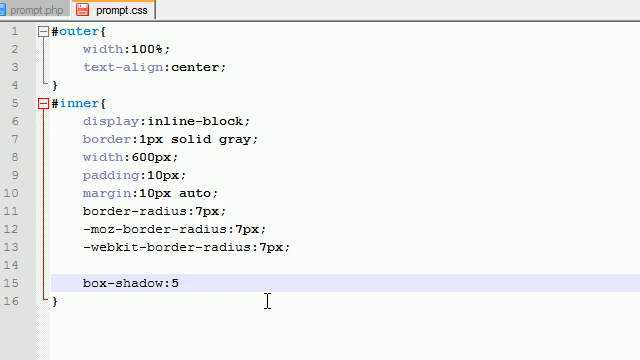
pyautogui.write('px 5')
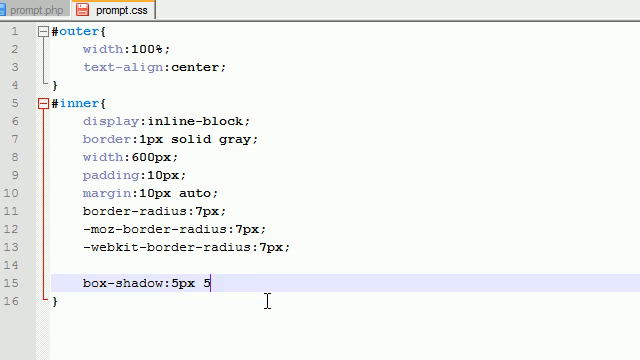
pyautogui.write('px 1')
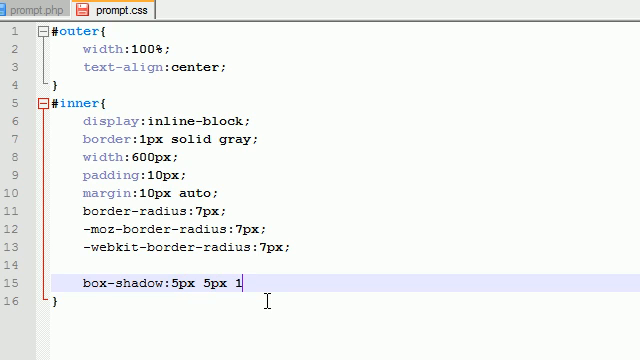
pyautogui.write('5px')
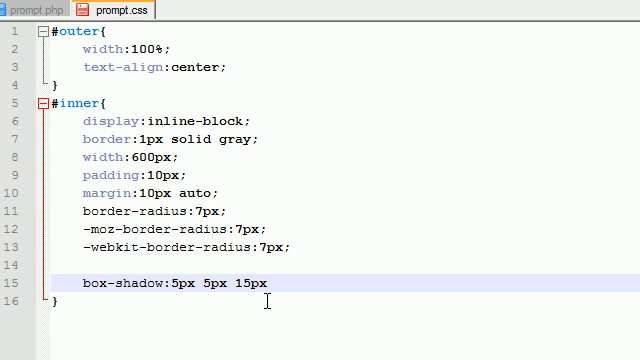
pyautogui.write('#A0A0A0;')
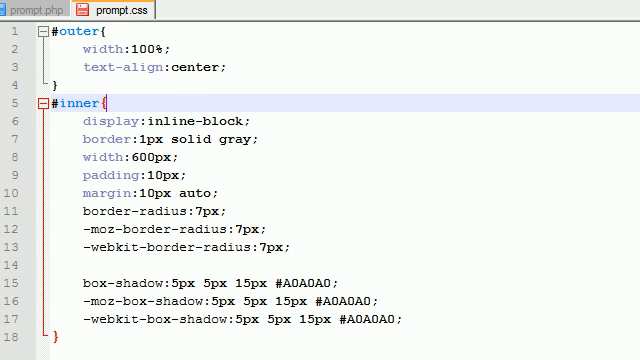
# Return to prompt.php and place the edit point inside the createMessage($x) argument.
pyautogui.click(38, 8)
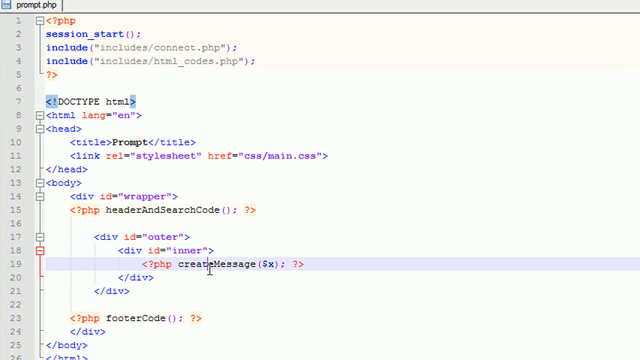
pyautogui.tripleClick(230, 264)
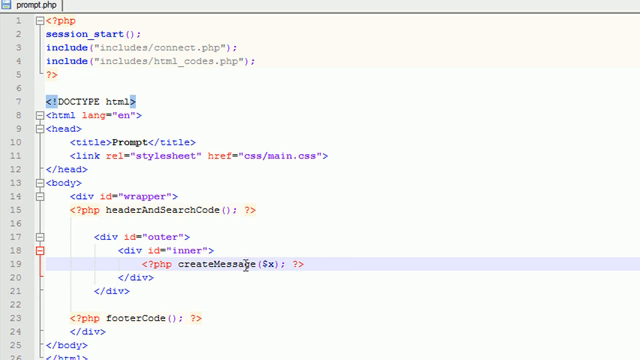
pyautogui.doubleClick(228, 268)
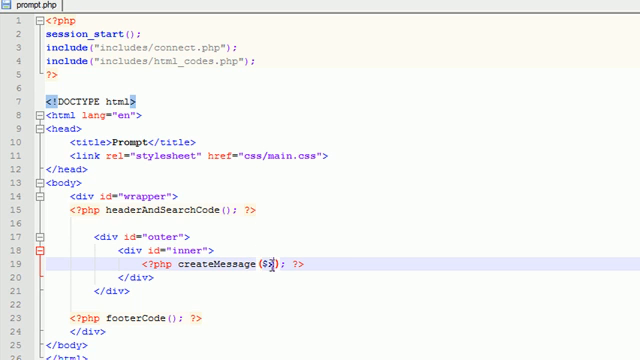
pyautogui.click(268, 264)
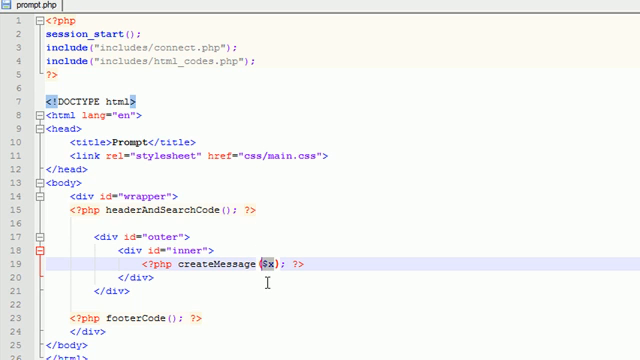